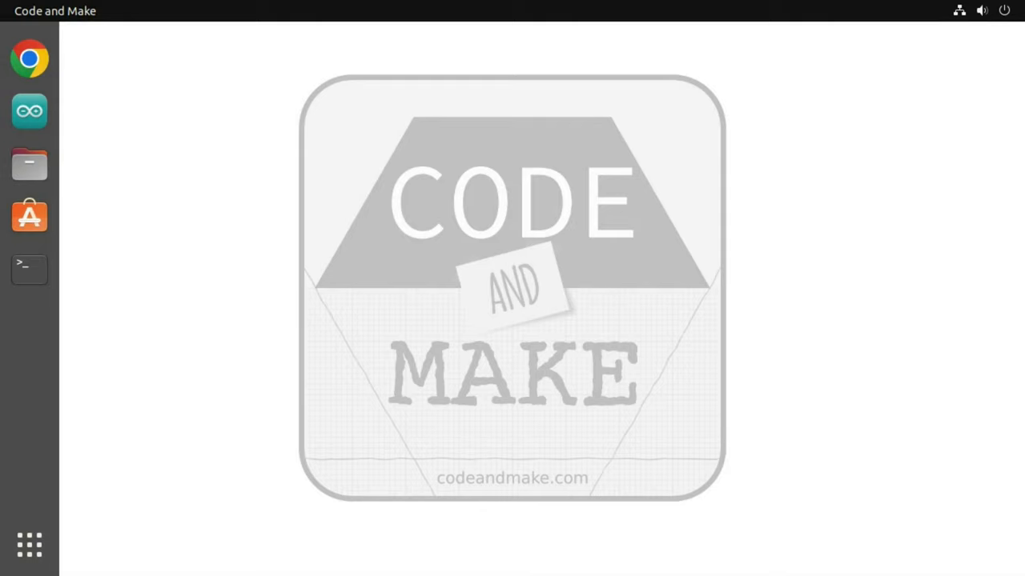
# Open a terminal and install midisnoop with 'sudo apt install midisnoop', confirming the install
pyautogui.click(28, 269)
pyautogui.write('sudo apt update')
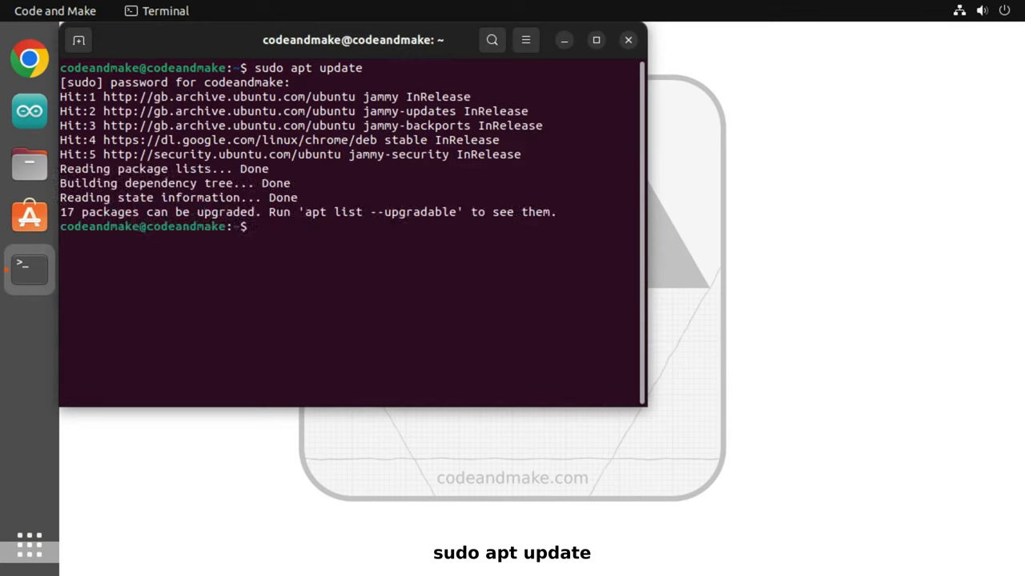
pyautogui.write('sudo apt install midisnoop')
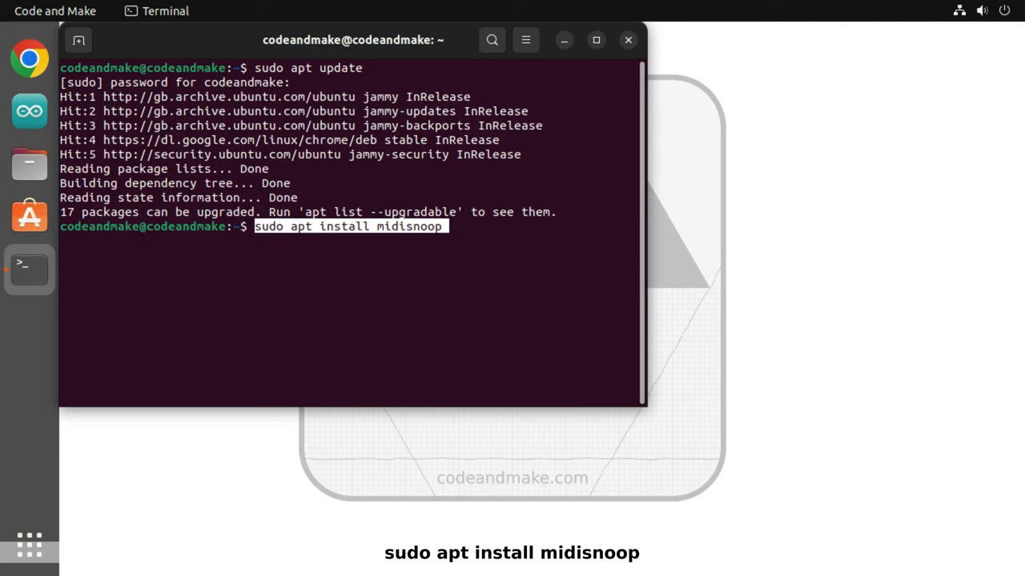
pyautogui.press('Return')
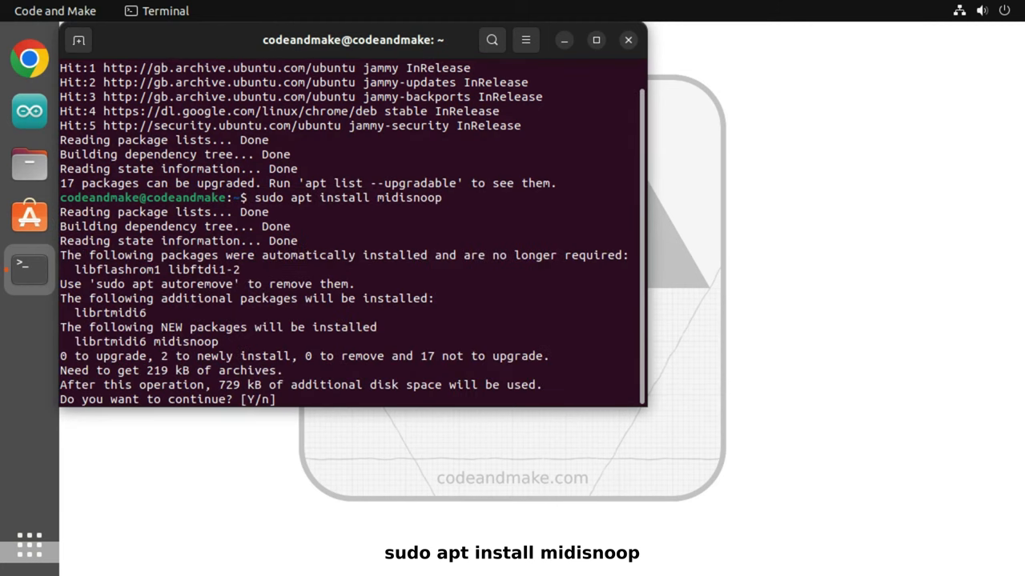
pyautogui.press('Return')
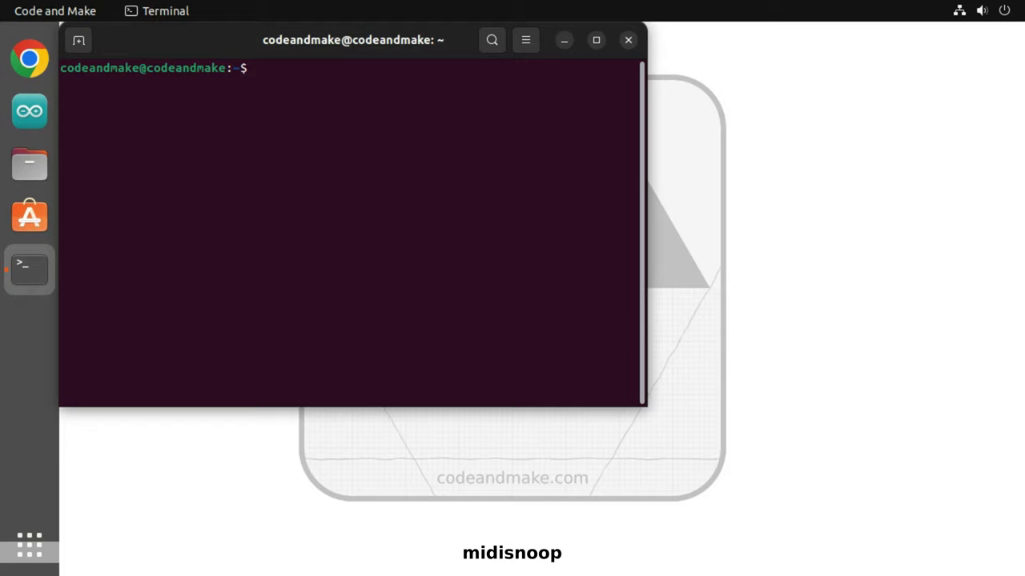
# Launch midisnoop, clear the log, and set the output port to MacroPad RP2040
pyautogui.write('midisnoop')
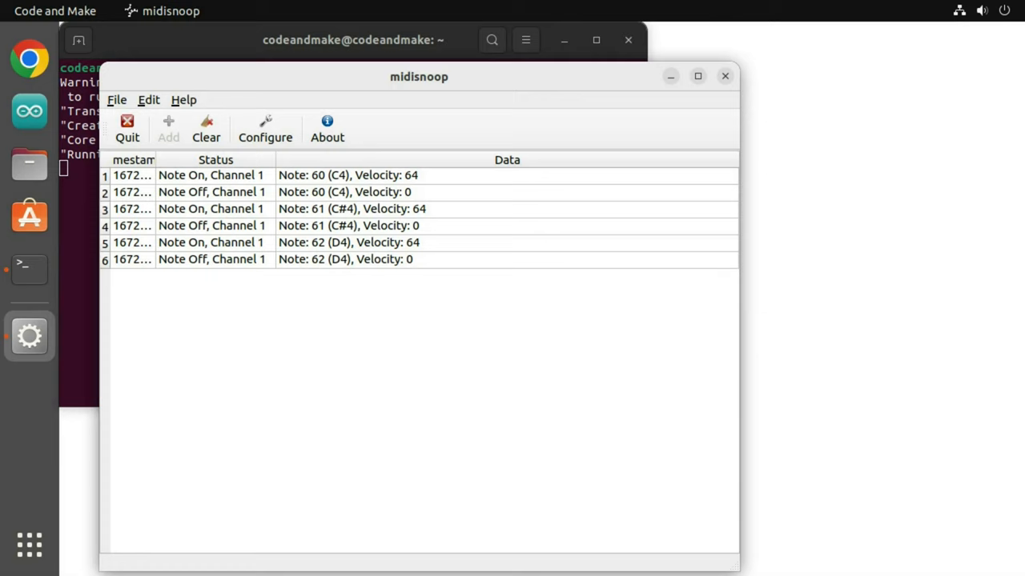
pyautogui.click(206, 128)
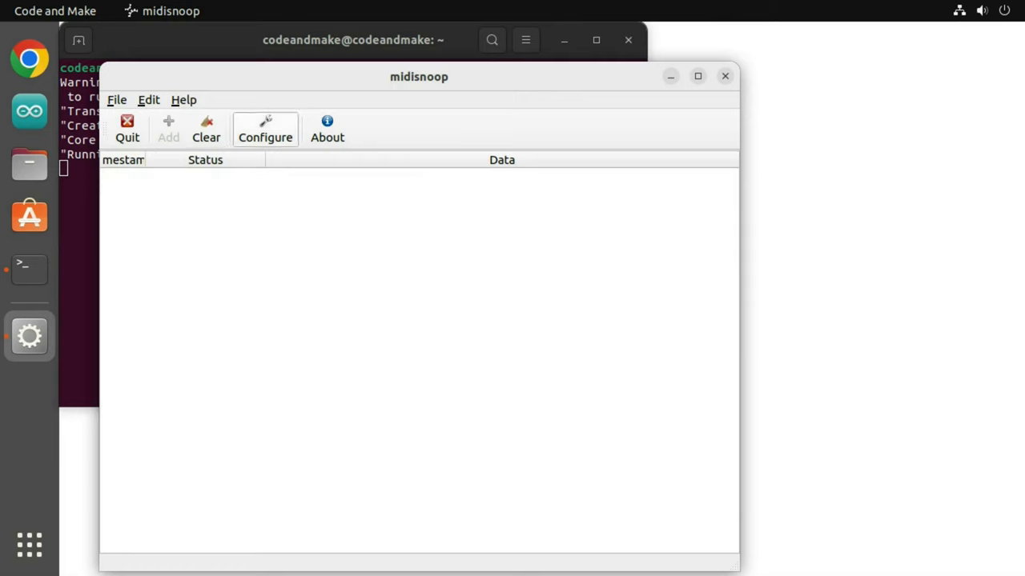
pyautogui.click(265, 129)
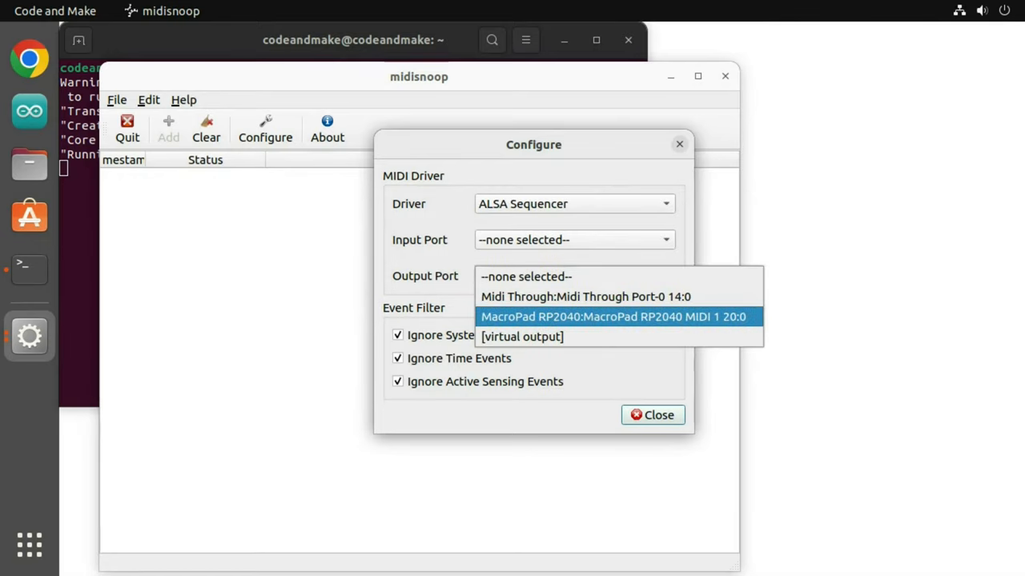
pyautogui.click(617, 317)
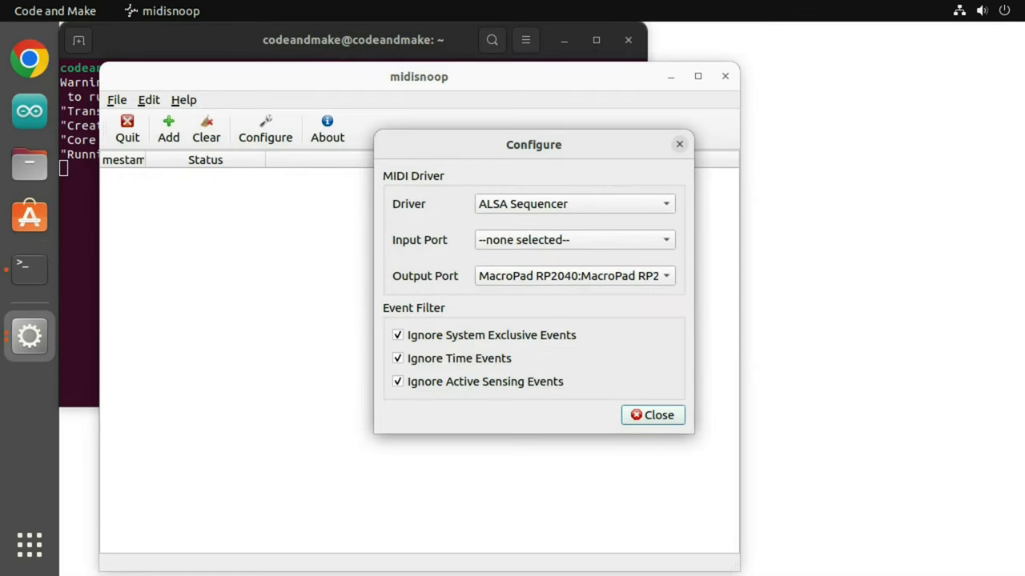
pyautogui.click(652, 414)
pyautogui.write('90 3C 40')
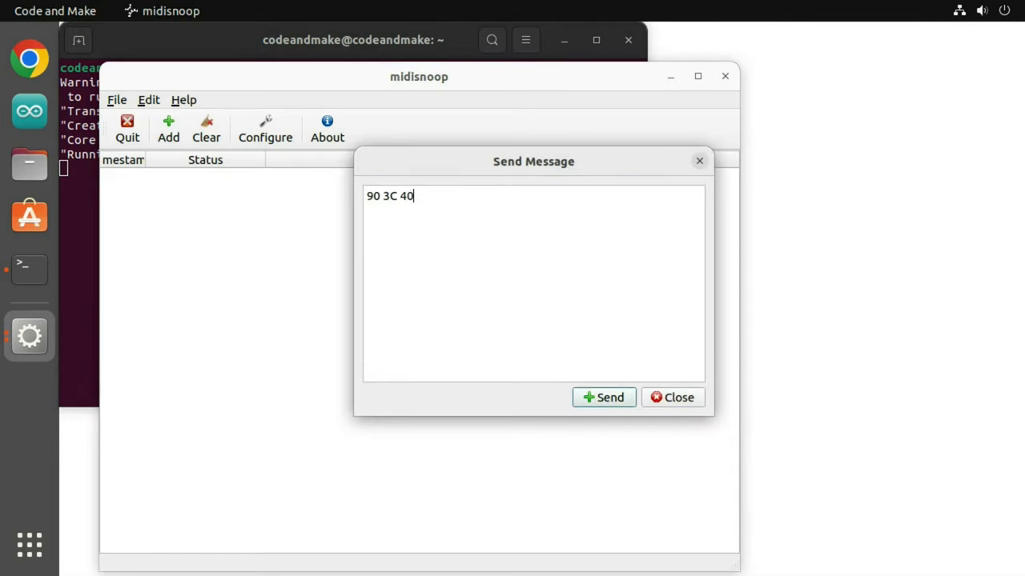
# Send the Note On message '90 3C 40' (note 60, velocity 64) to the MacroPad
pyautogui.click(604, 397)
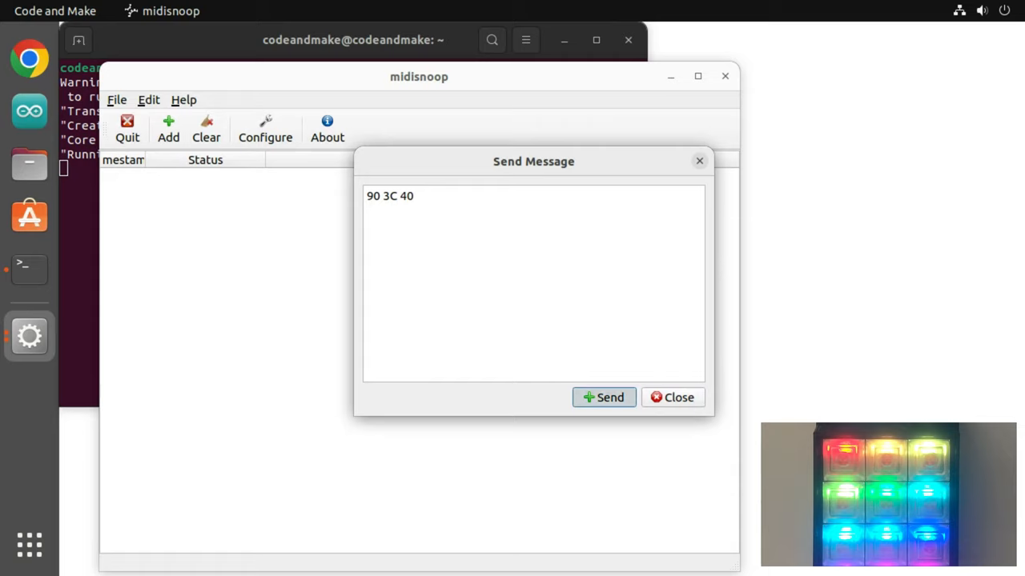
pyautogui.click(604, 397)
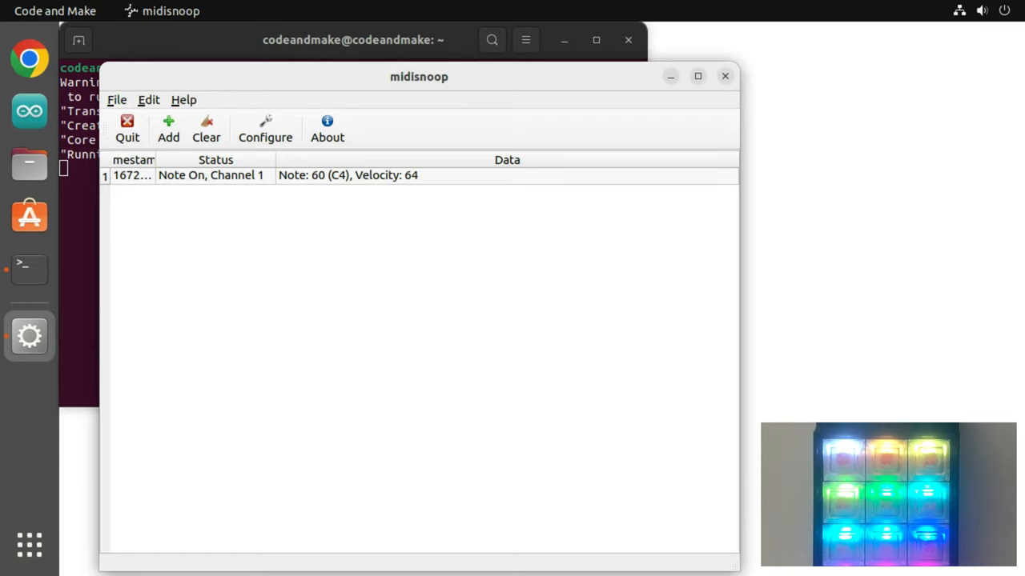
# Compose and send the Note Off message '80 3C 0' for note 60
pyautogui.click(169, 128)
pyautogui.write('80 3C 0')
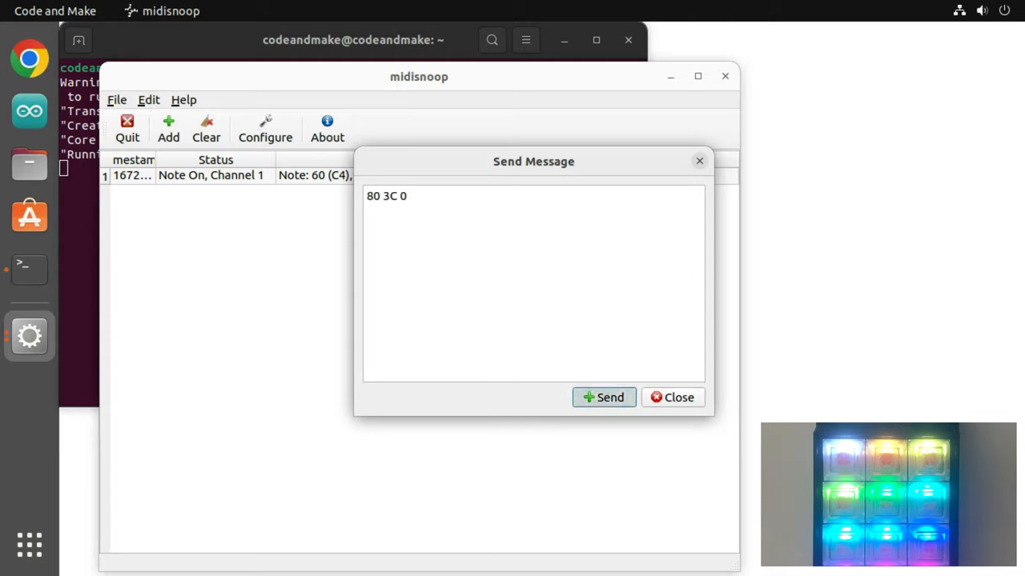
pyautogui.click(603, 397)
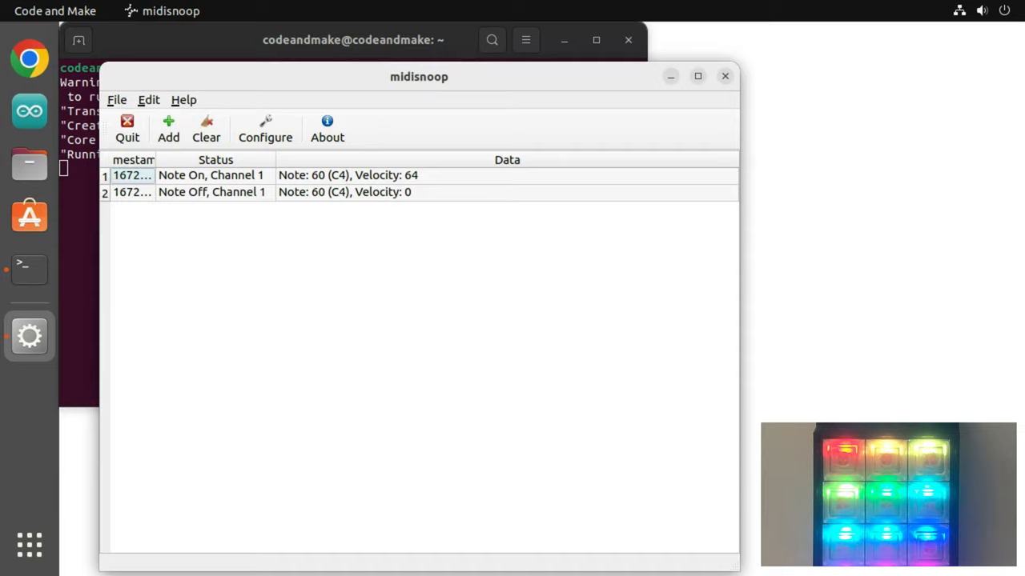